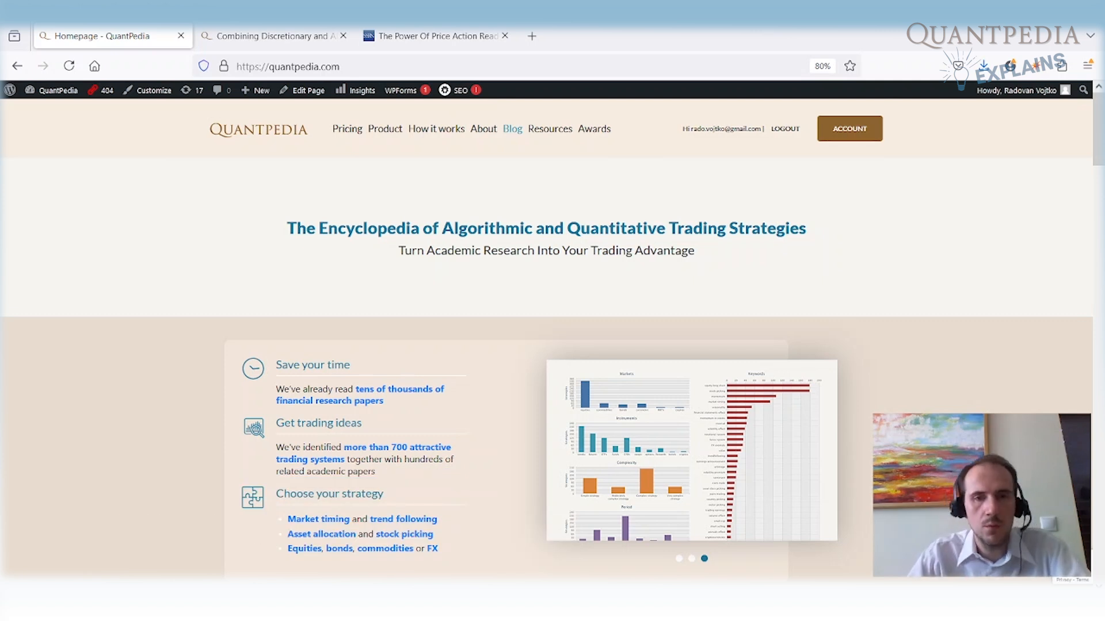
pyautogui.moveTo(275, 35)
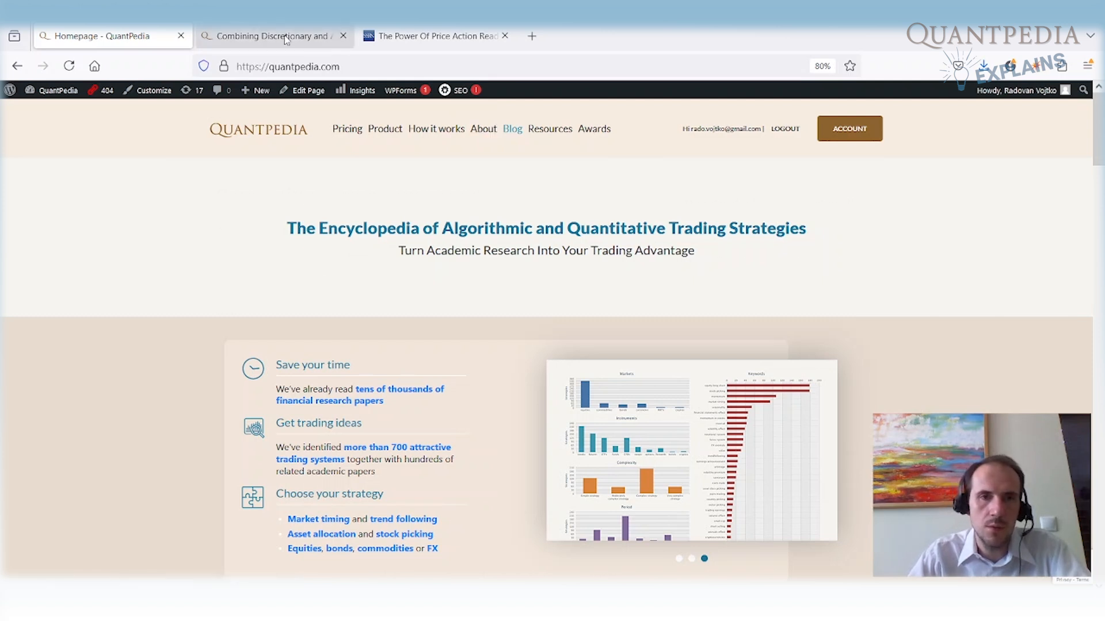
# Read the post's introduction and experiment setup, highlighting the 2016–2023 gap-event analysis phrases
pyautogui.click(271, 36)
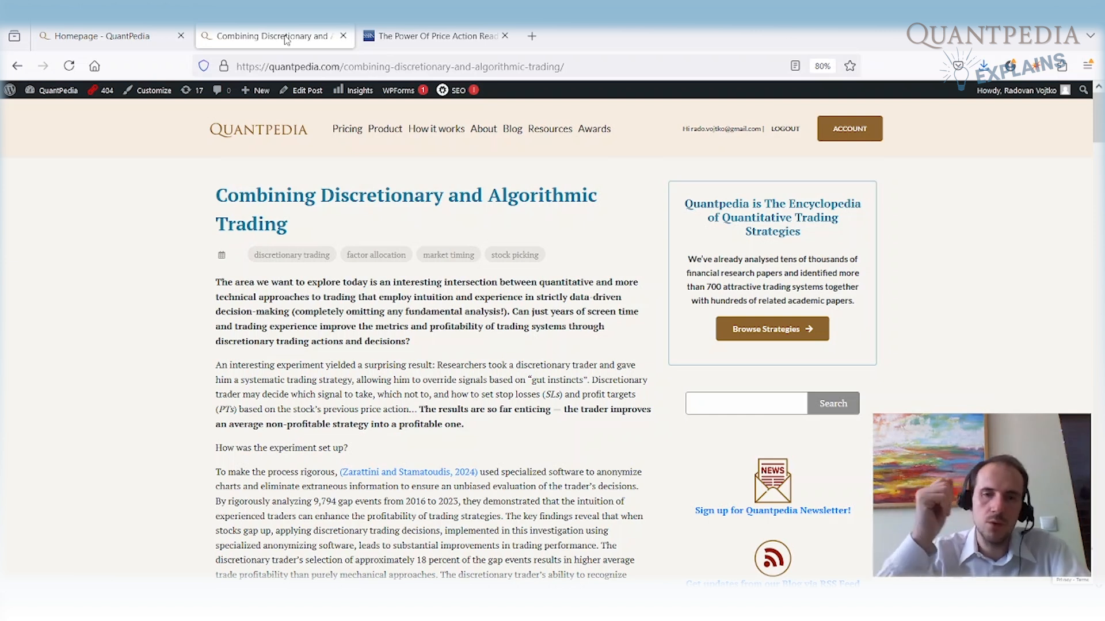
pyautogui.moveTo(447, 364)
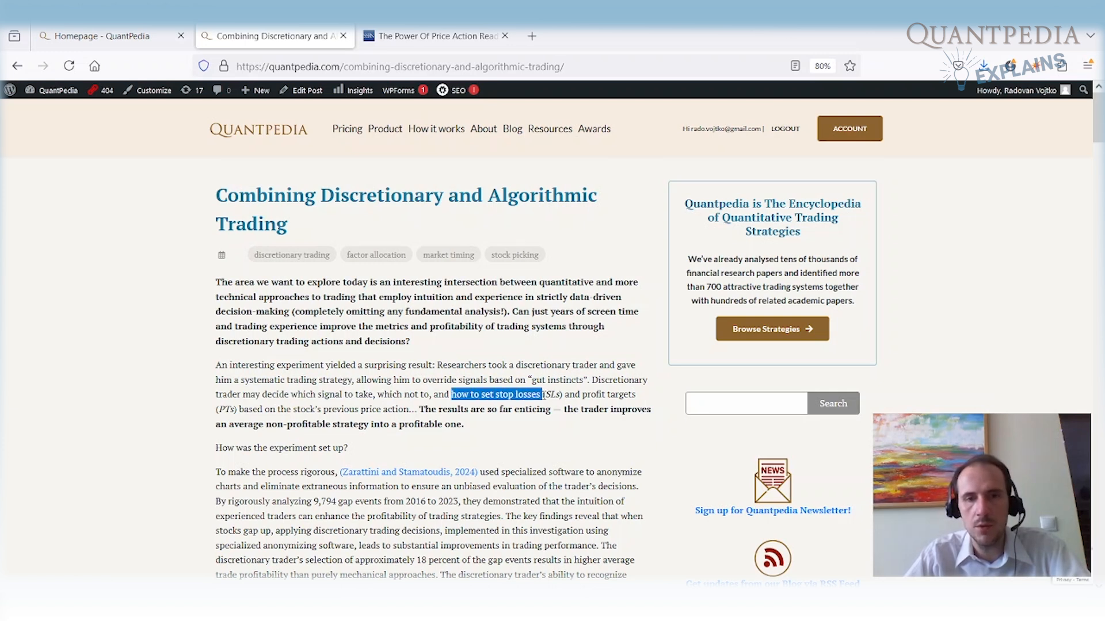
pyautogui.click(250, 410)
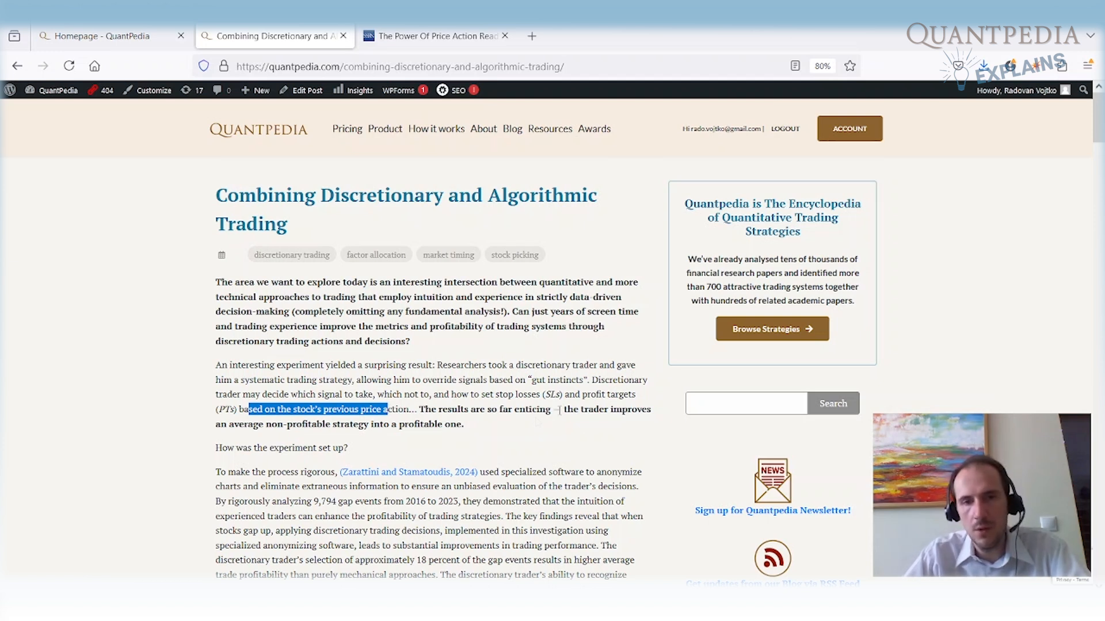
pyautogui.moveTo(217, 432)
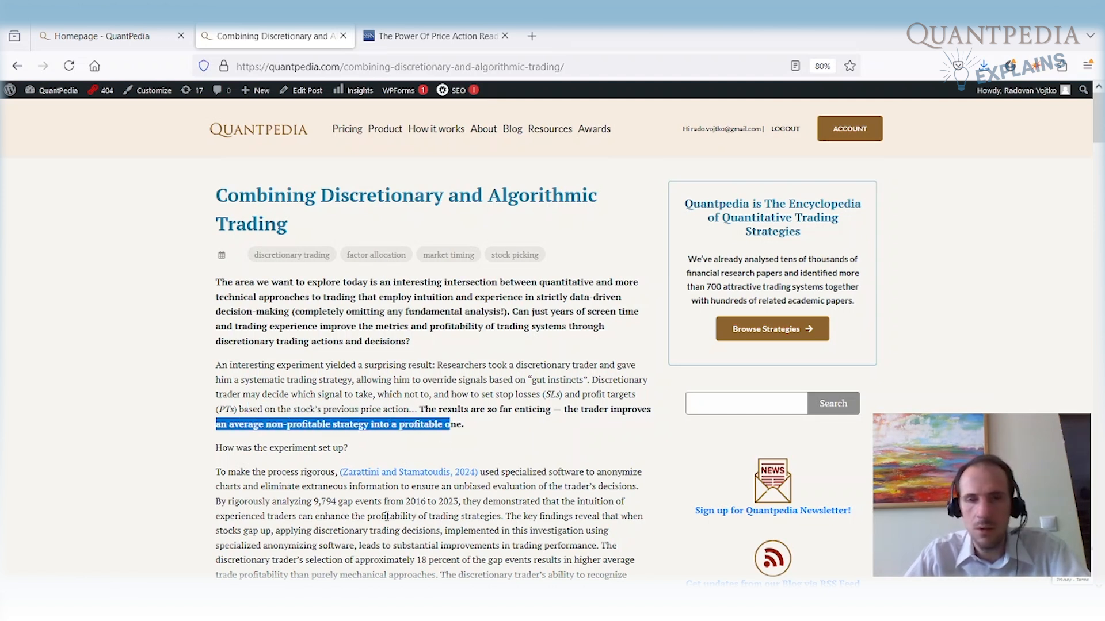
pyautogui.scroll(-3)
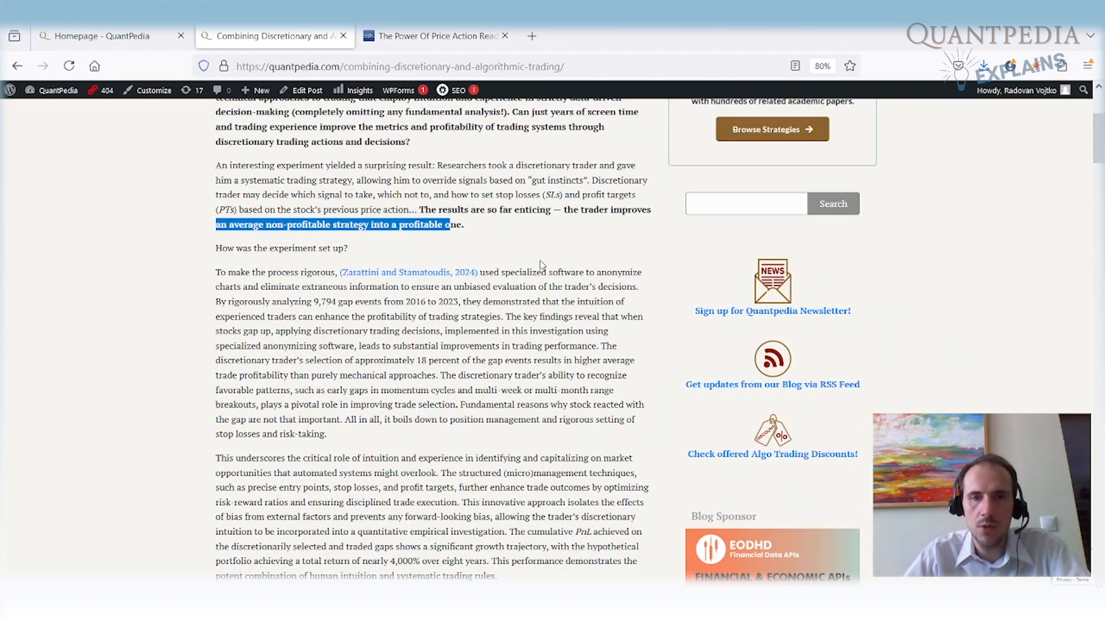
pyautogui.doubleClick(532, 272)
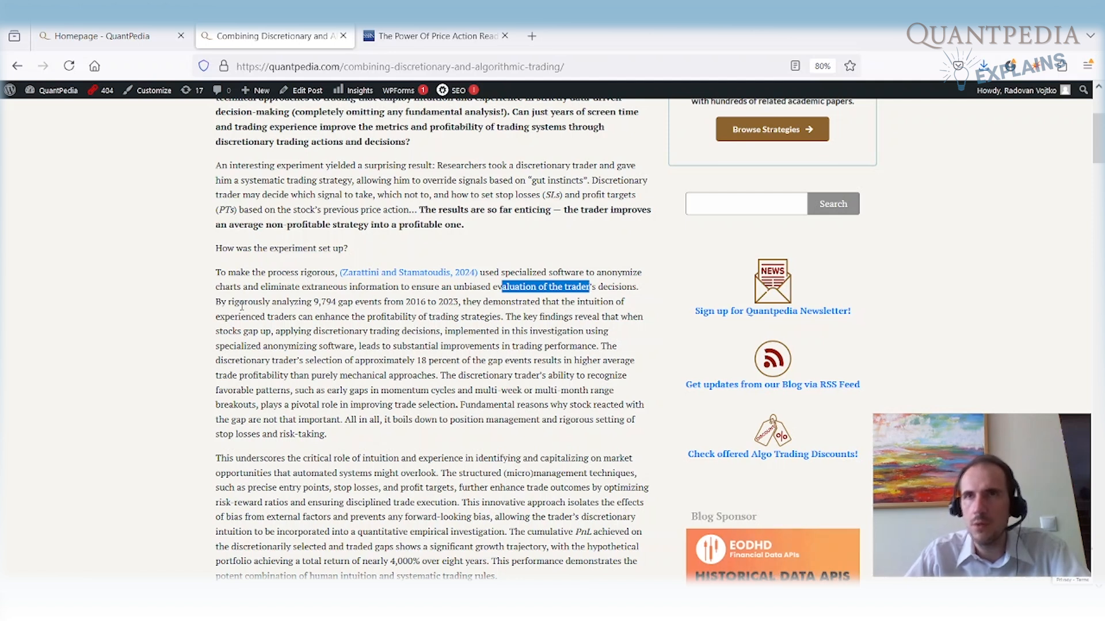
pyautogui.doubleClick(291, 300)
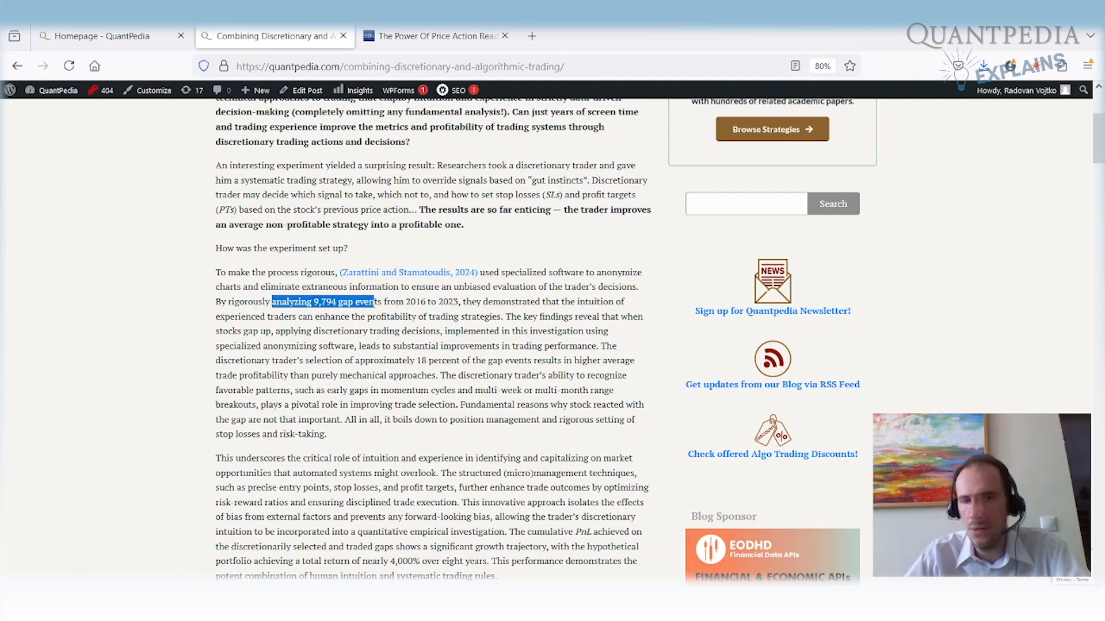
pyautogui.doubleClick(417, 302)
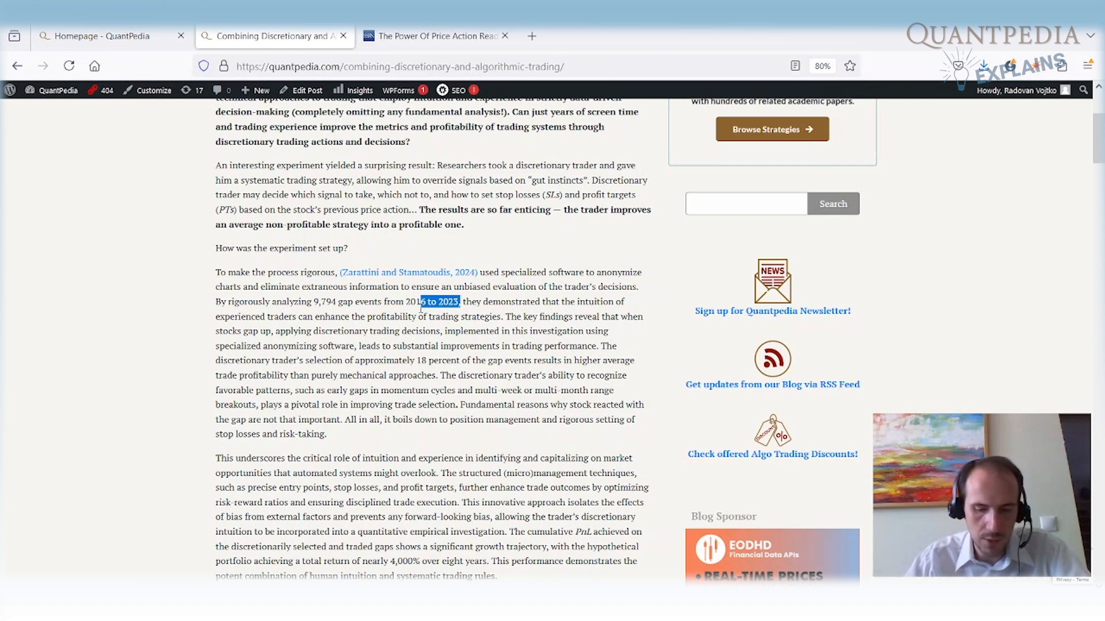
pyautogui.moveTo(130, 479)
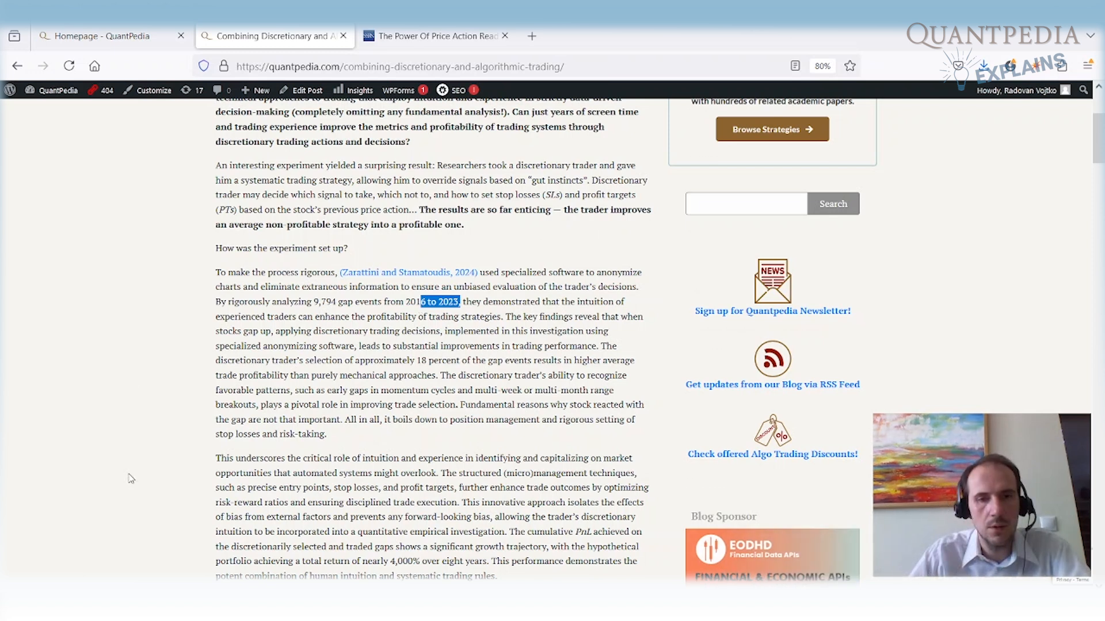
# Scroll to Figure 1, 'How Stocks Move Around Gap Days', and continue toward Figure 2
pyautogui.scroll(-3)
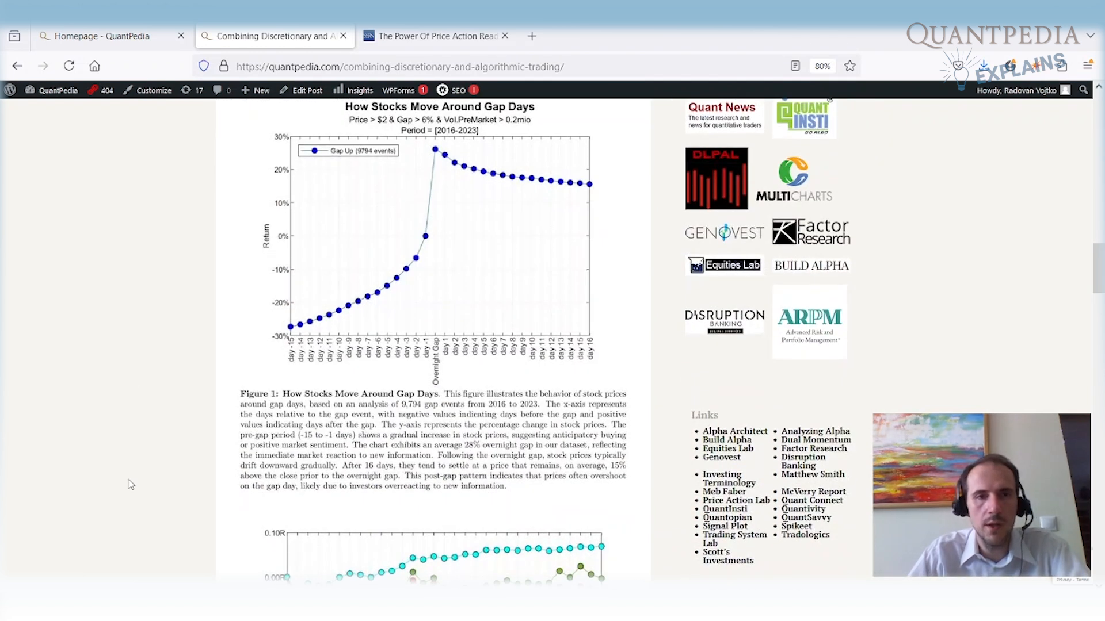
pyautogui.scroll(3)
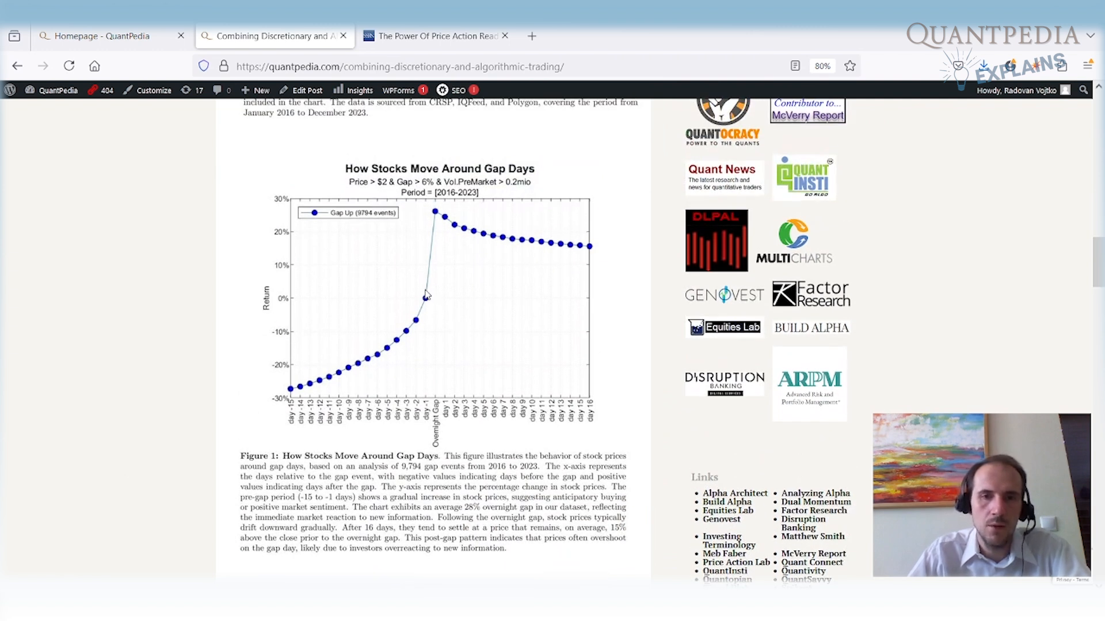
pyautogui.moveTo(435, 213)
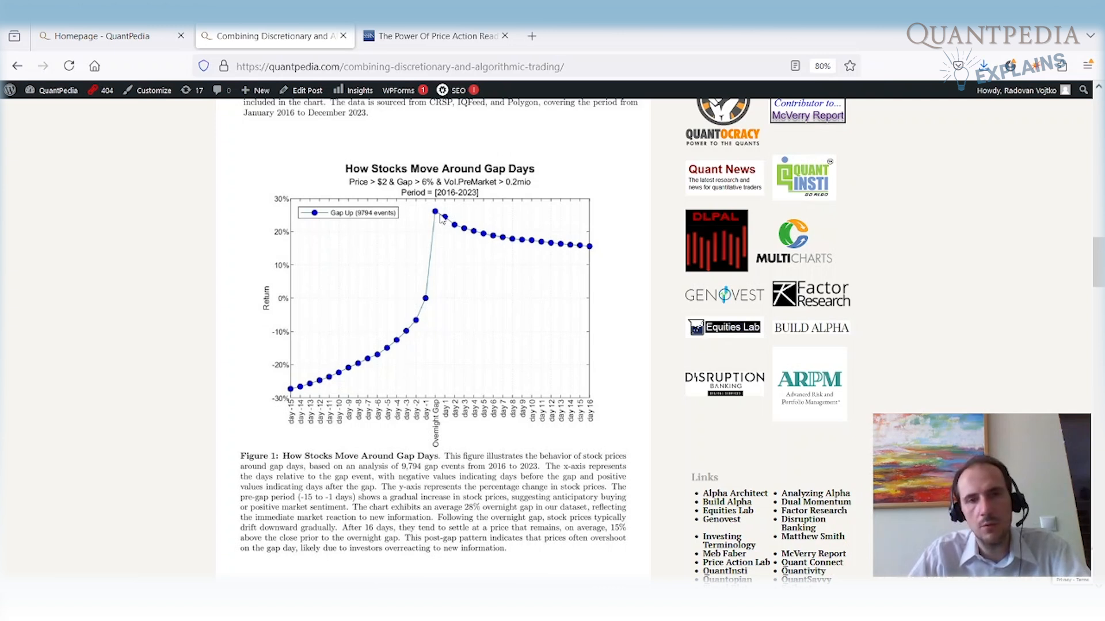
pyautogui.moveTo(426, 298)
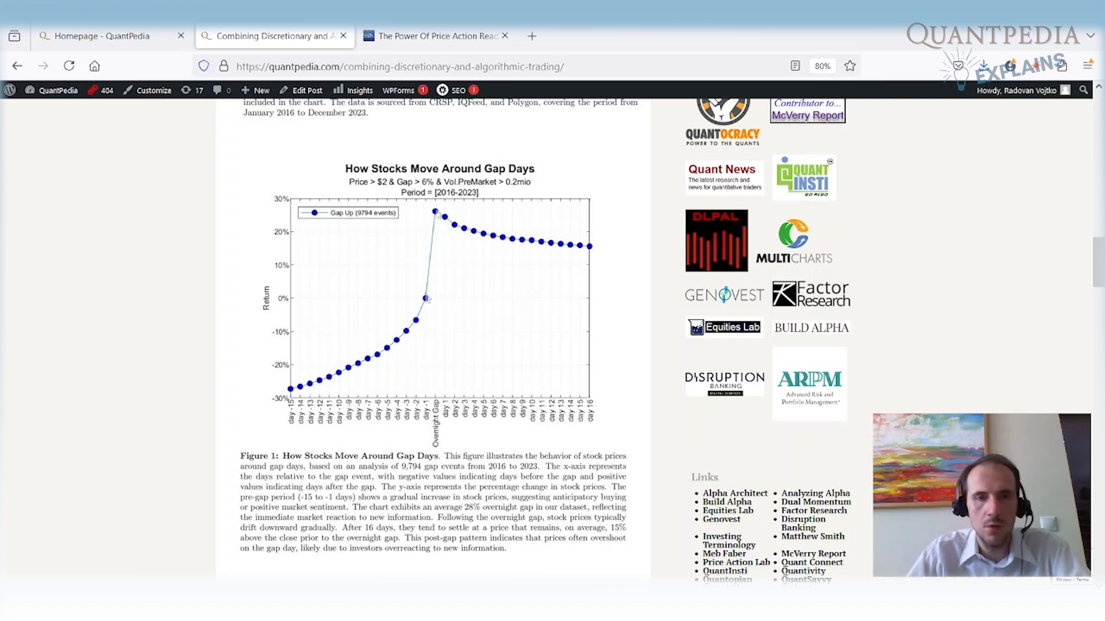
pyautogui.scroll(-3)
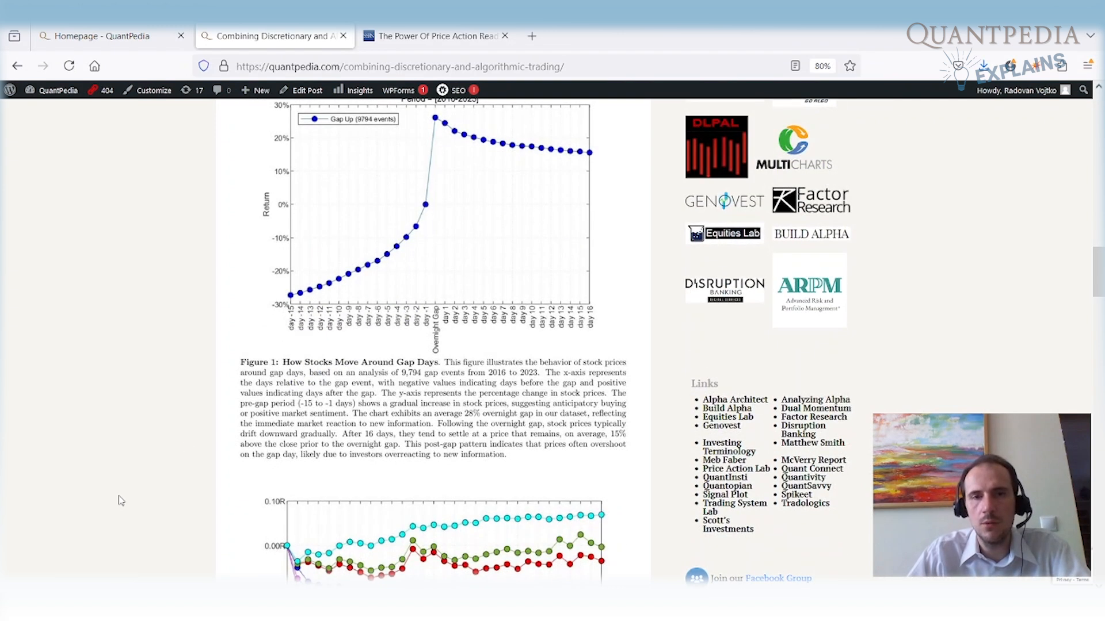
pyautogui.moveTo(426, 223)
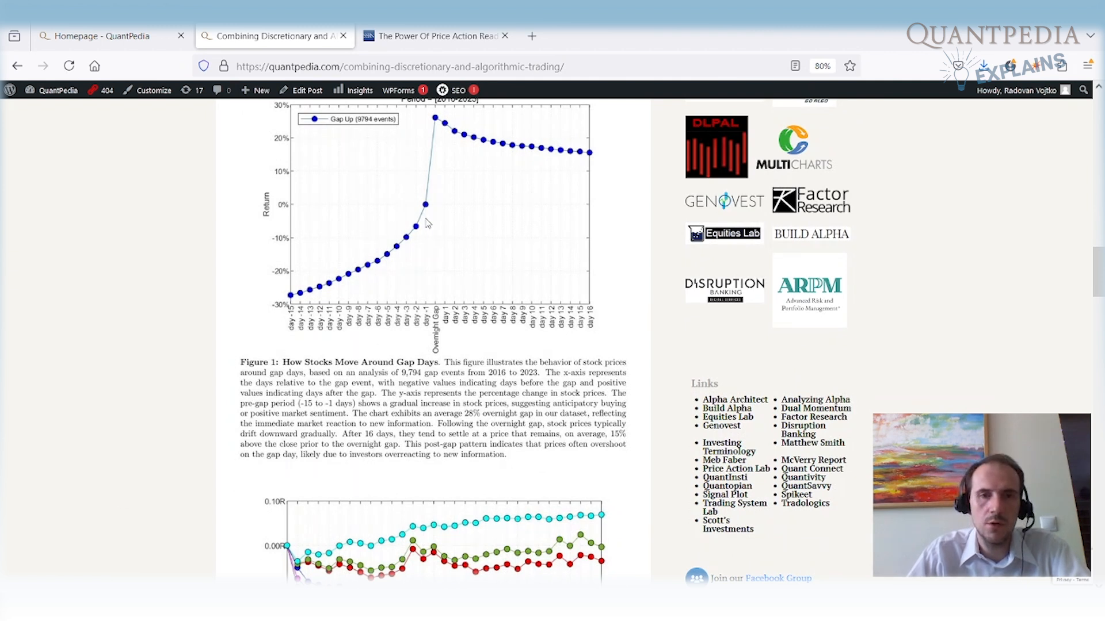
pyautogui.scroll(-3)
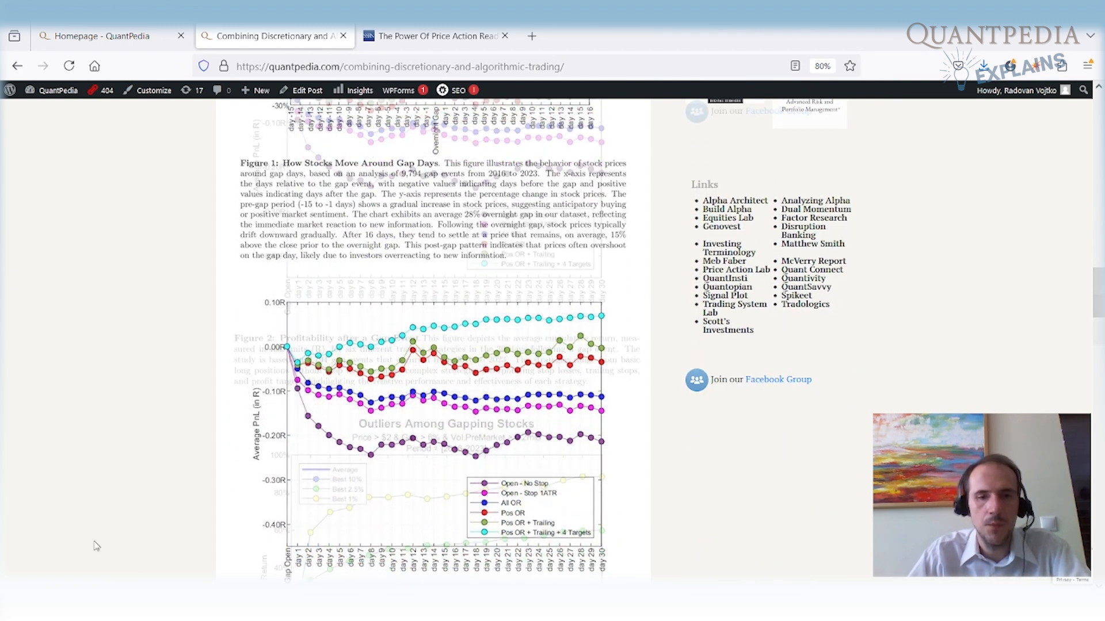
# Scroll to Figure 3, Outliers Among Gapping Stocks with best 1%, 2.5% and 10% returns over 16 days
pyautogui.scroll(-3)
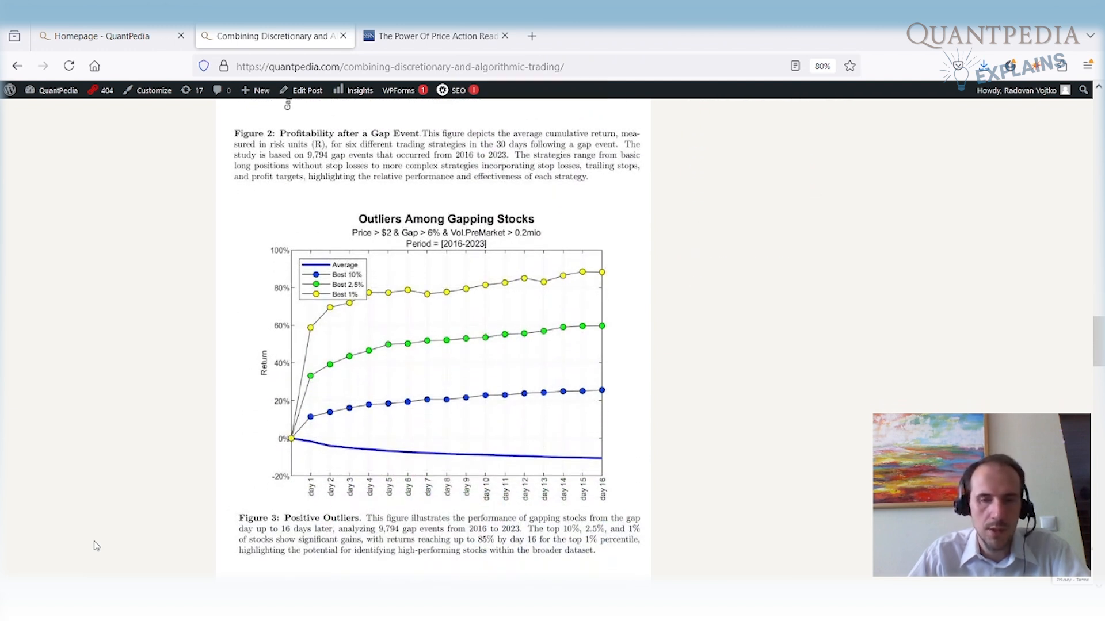
pyautogui.moveTo(353, 245)
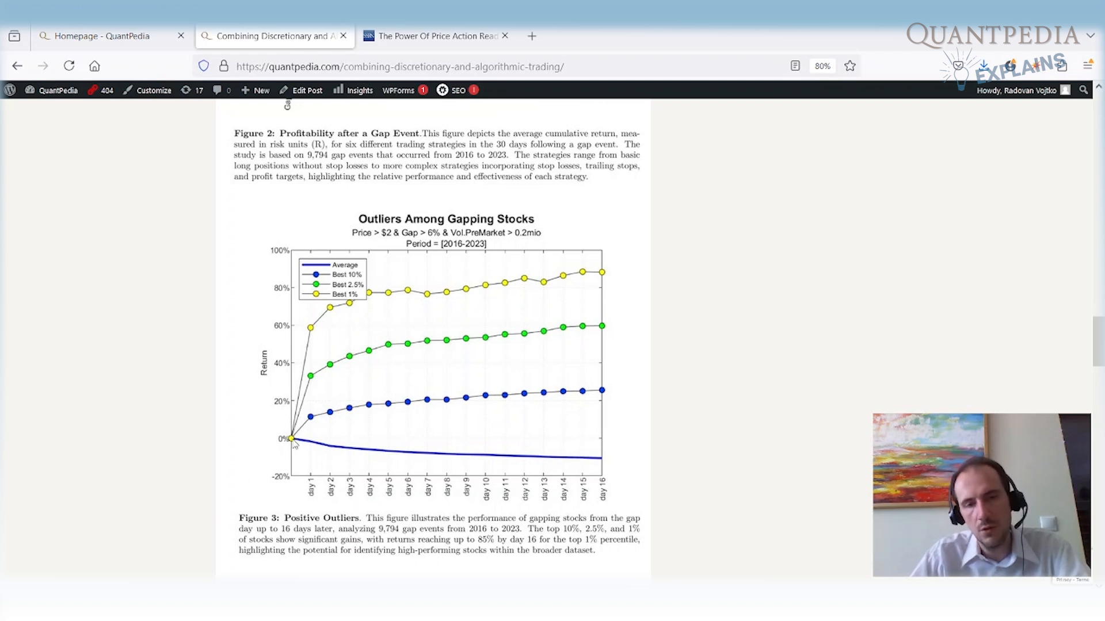
pyautogui.moveTo(589, 480)
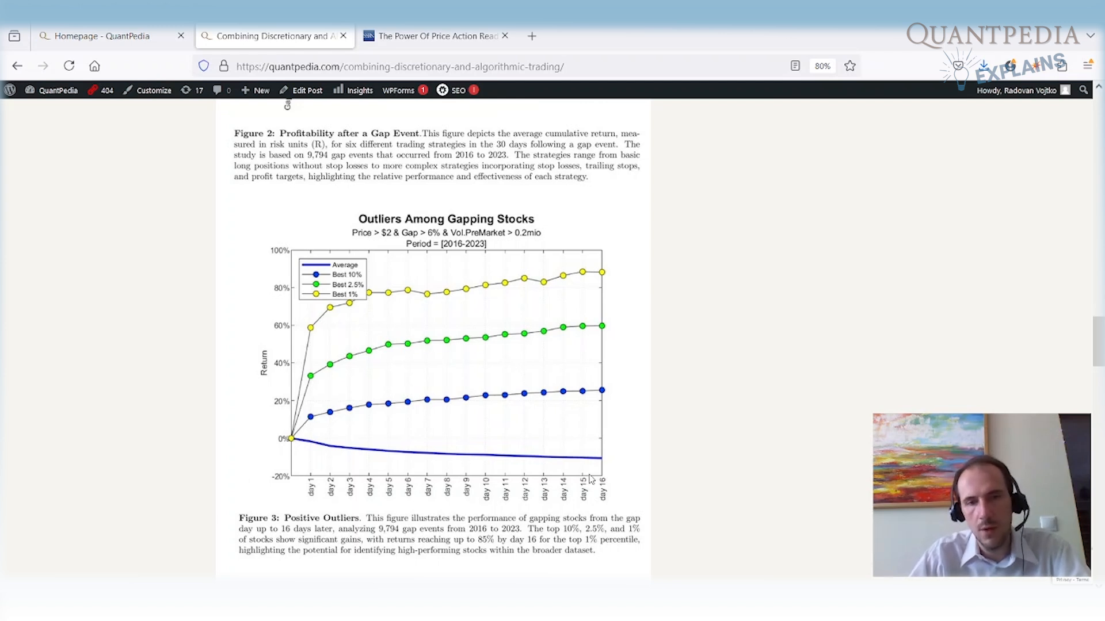
pyautogui.moveTo(377, 438)
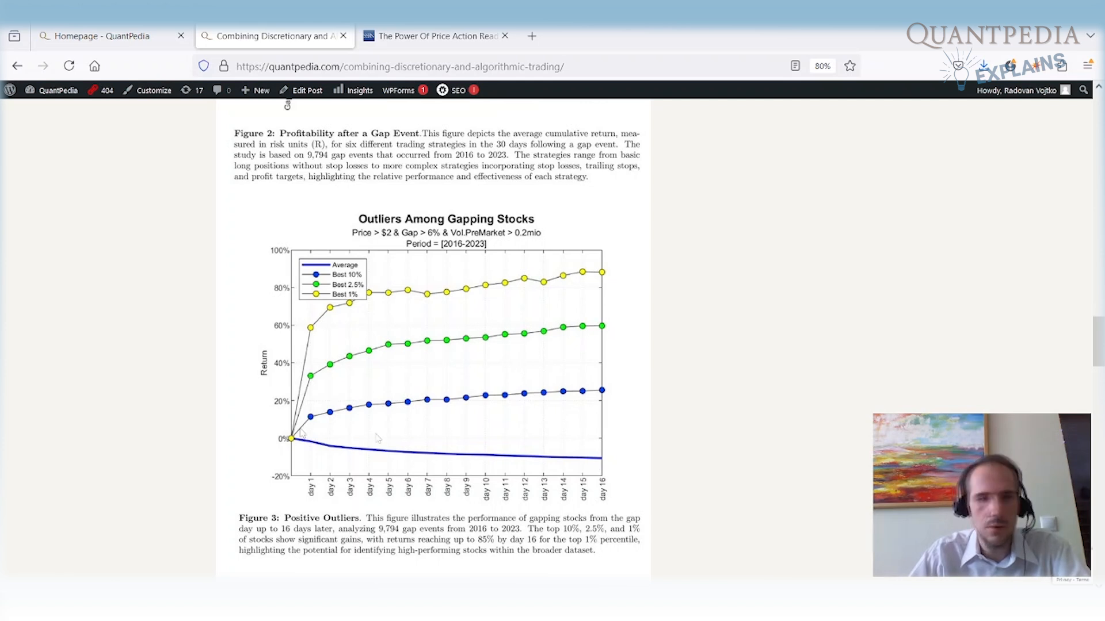
pyautogui.moveTo(321, 347)
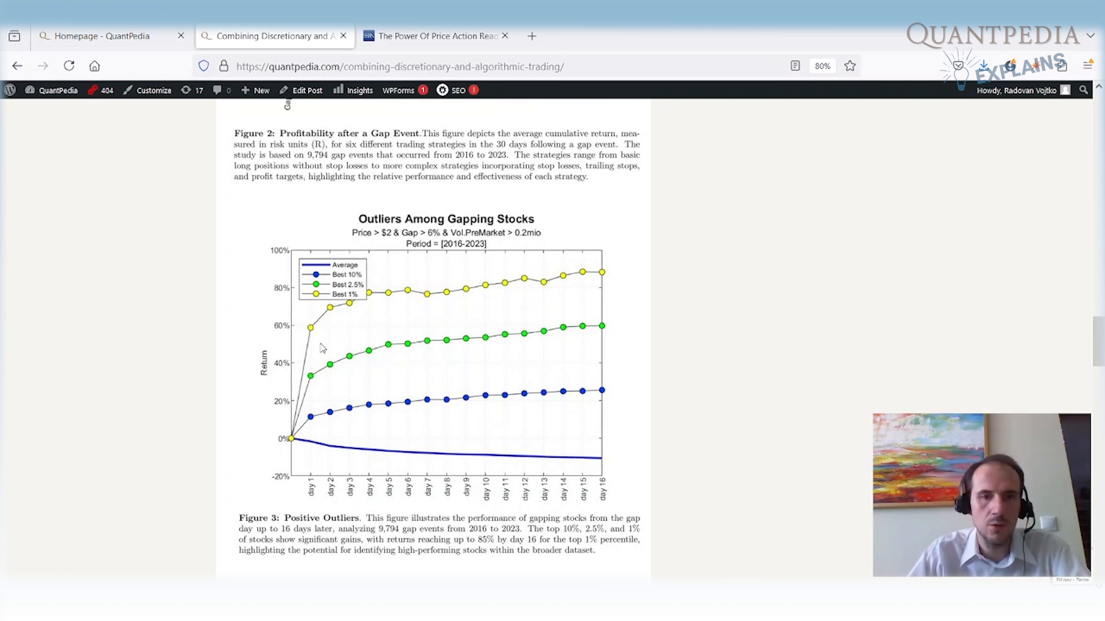
pyautogui.moveTo(262, 348)
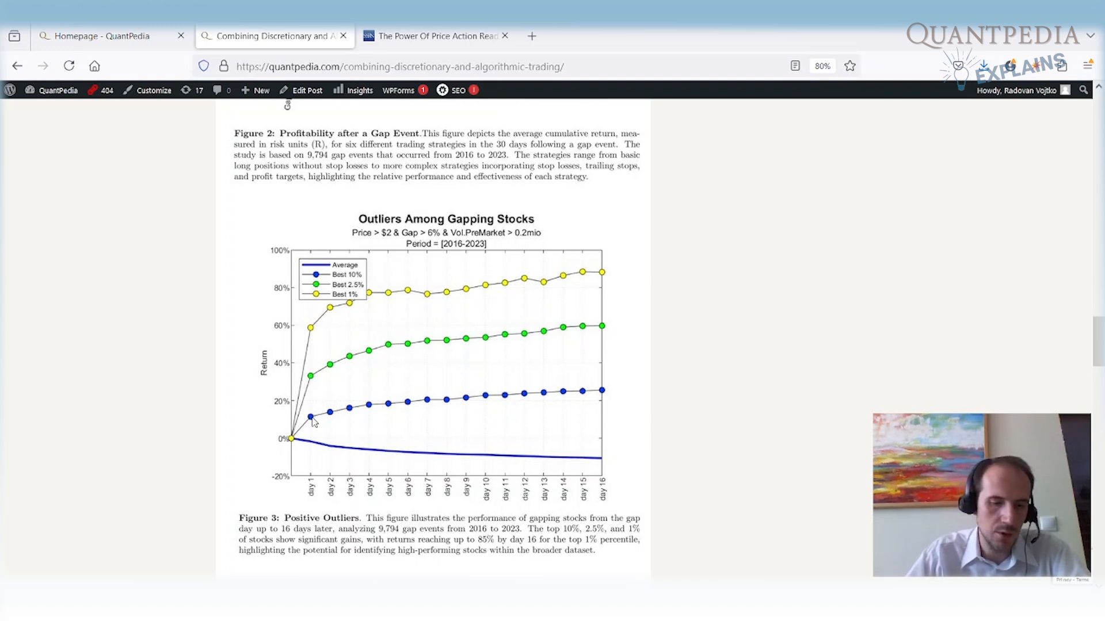
pyautogui.moveTo(762, 494)
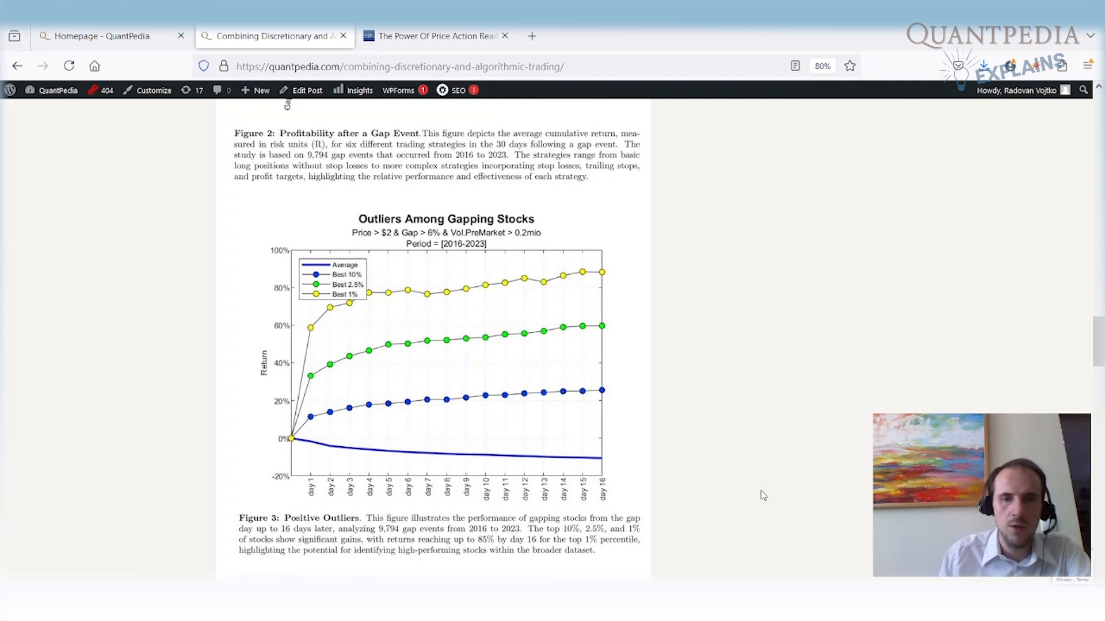
# Highlight phrases on outperformance, early momentum gaps, multi-month breakouts and position management near the Equity Line chart
pyautogui.scroll(-3)
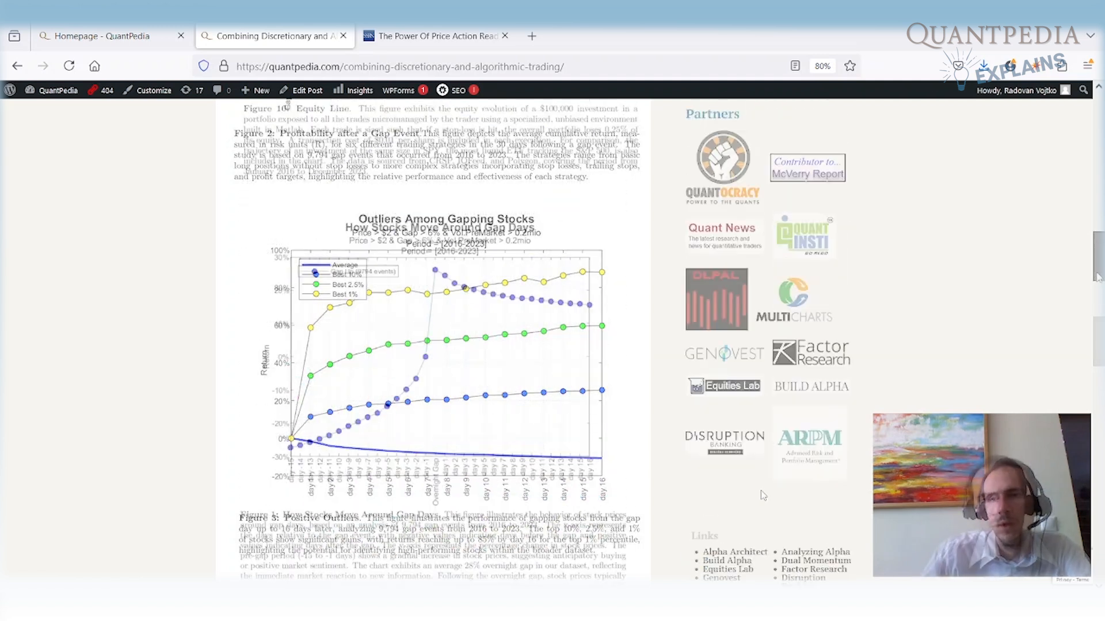
pyautogui.scroll(3)
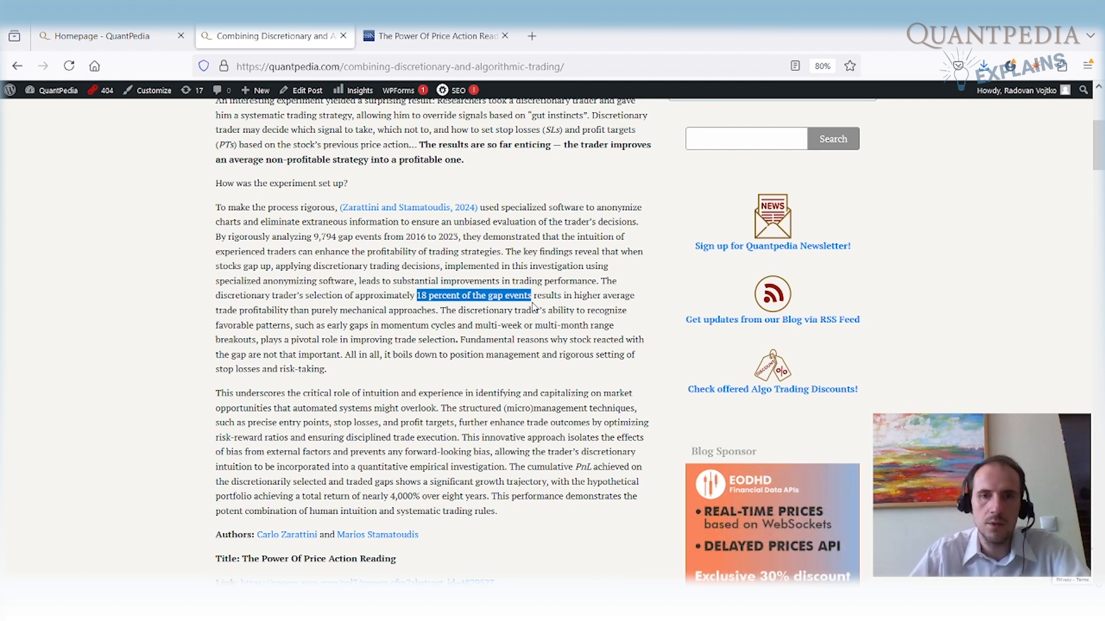
pyautogui.moveTo(196, 318)
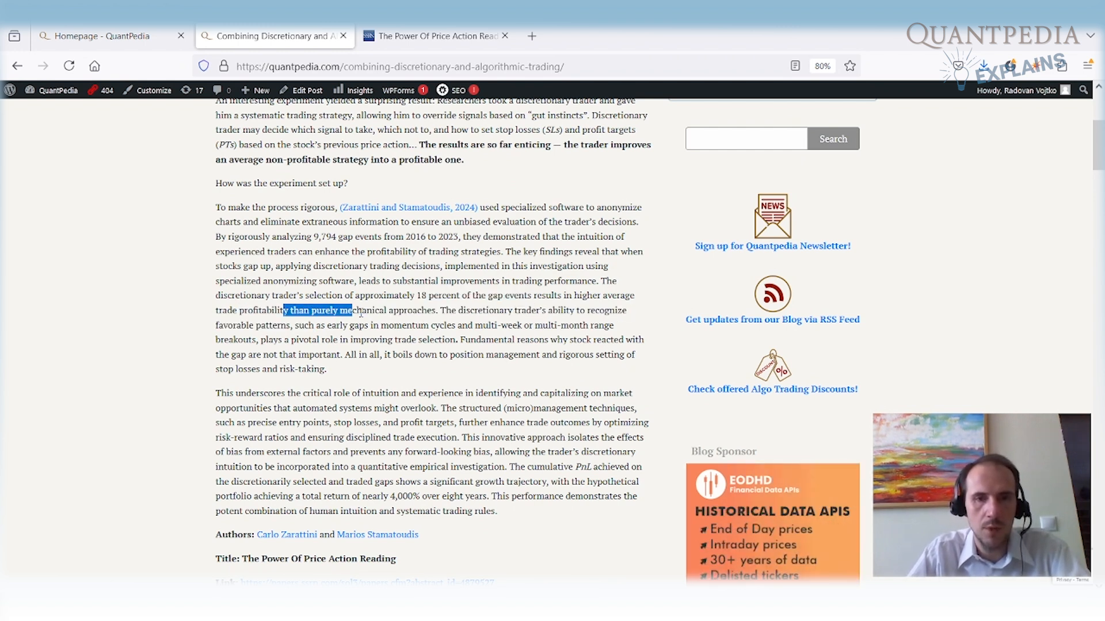
pyautogui.doubleClick(481, 309)
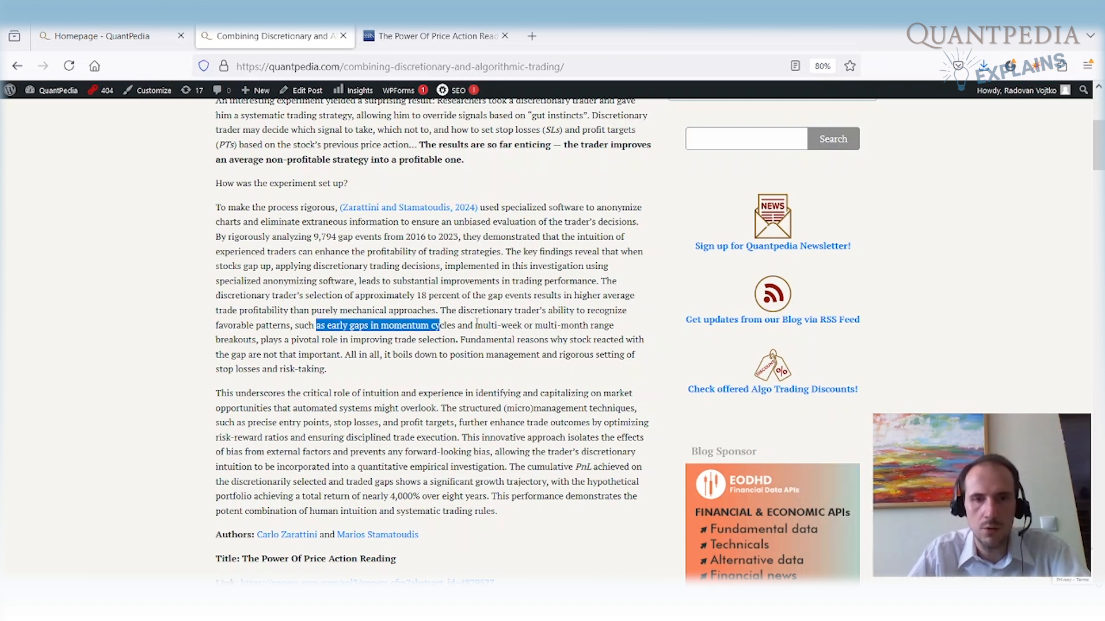
pyautogui.doubleClick(562, 324)
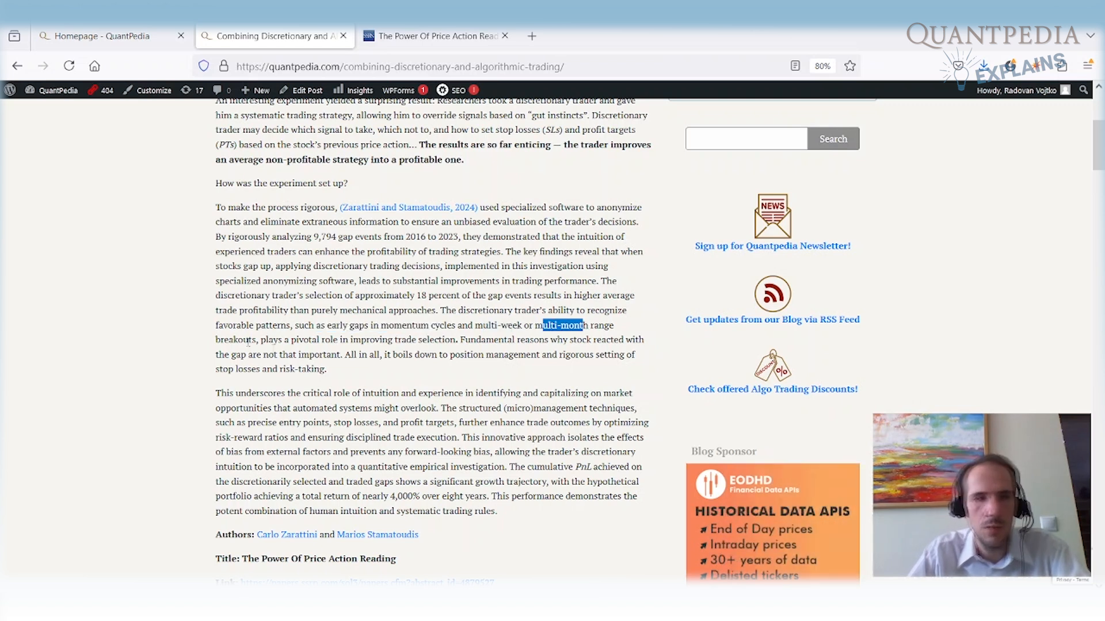
pyautogui.doubleClick(302, 339)
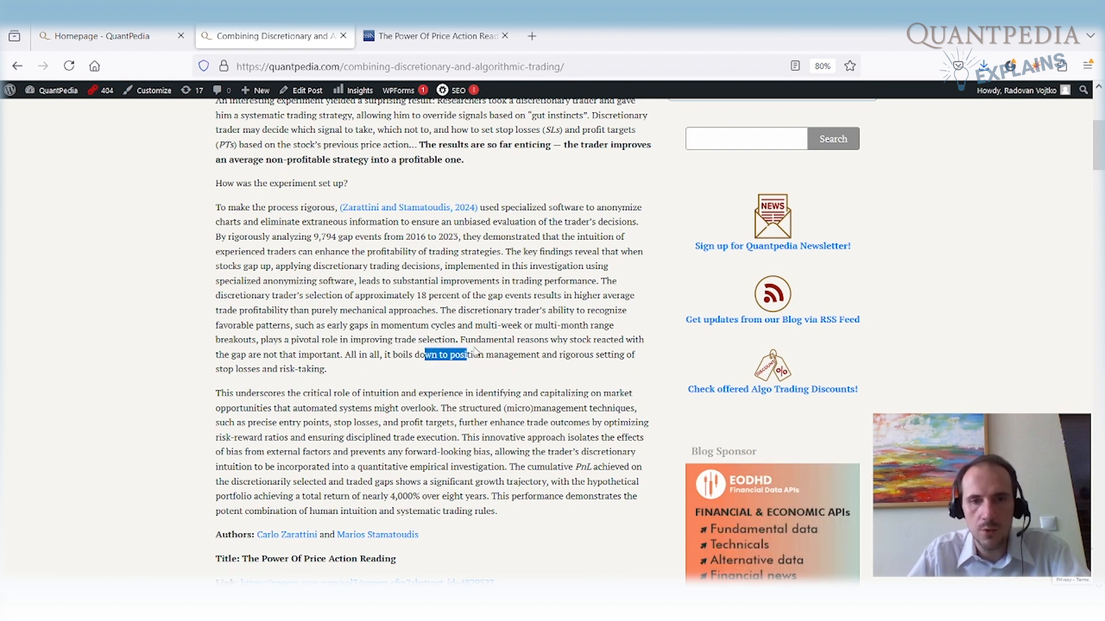
pyautogui.doubleClick(580, 355)
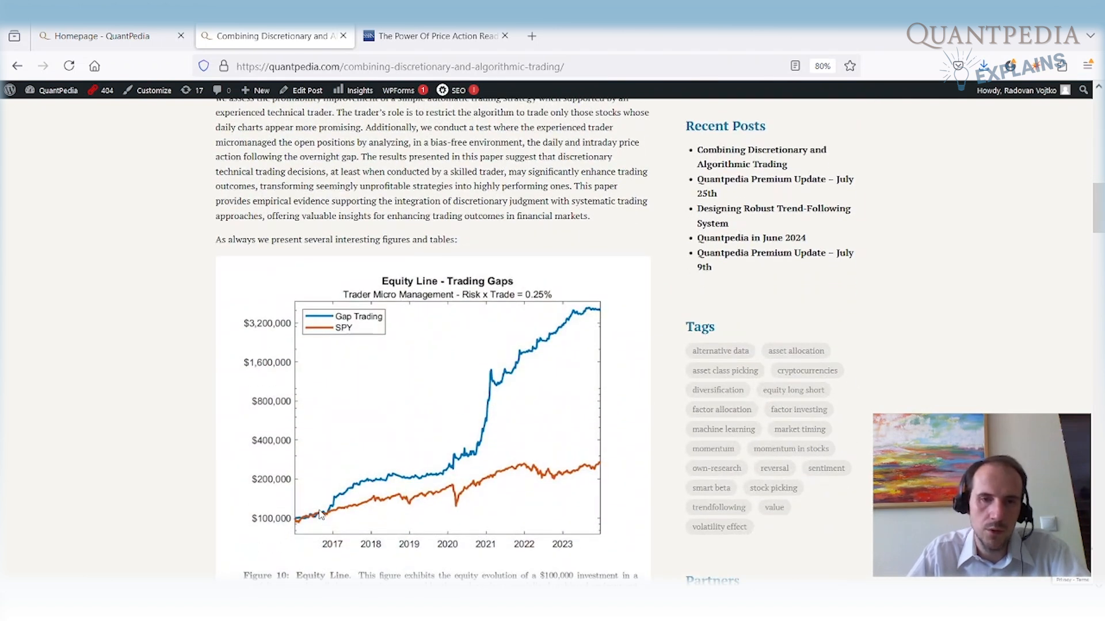
pyautogui.moveTo(491, 409)
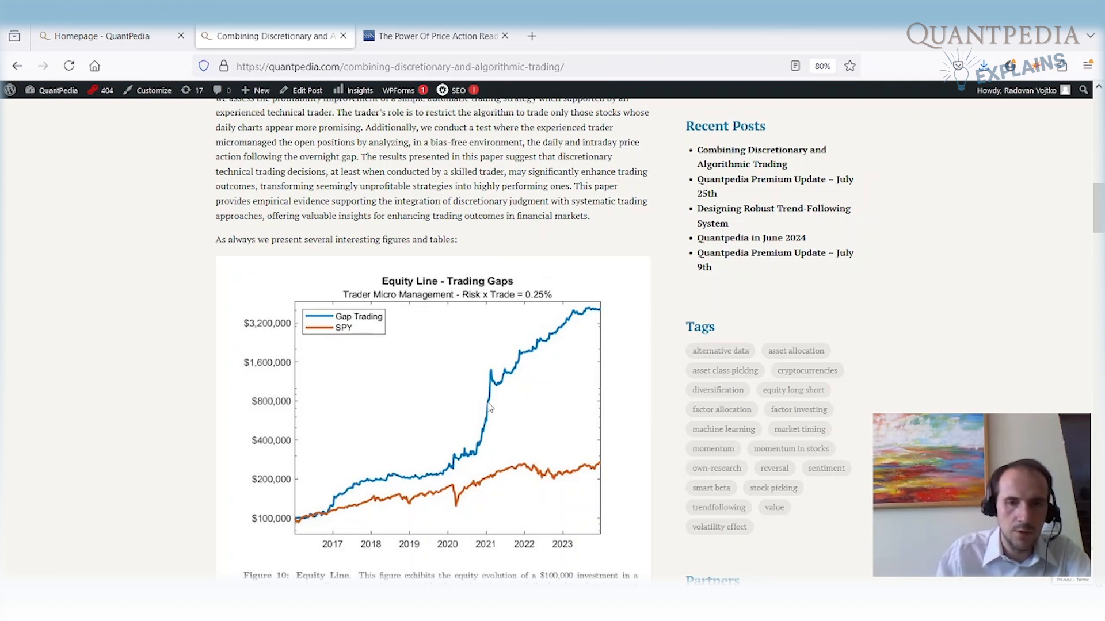
pyautogui.moveTo(564, 335)
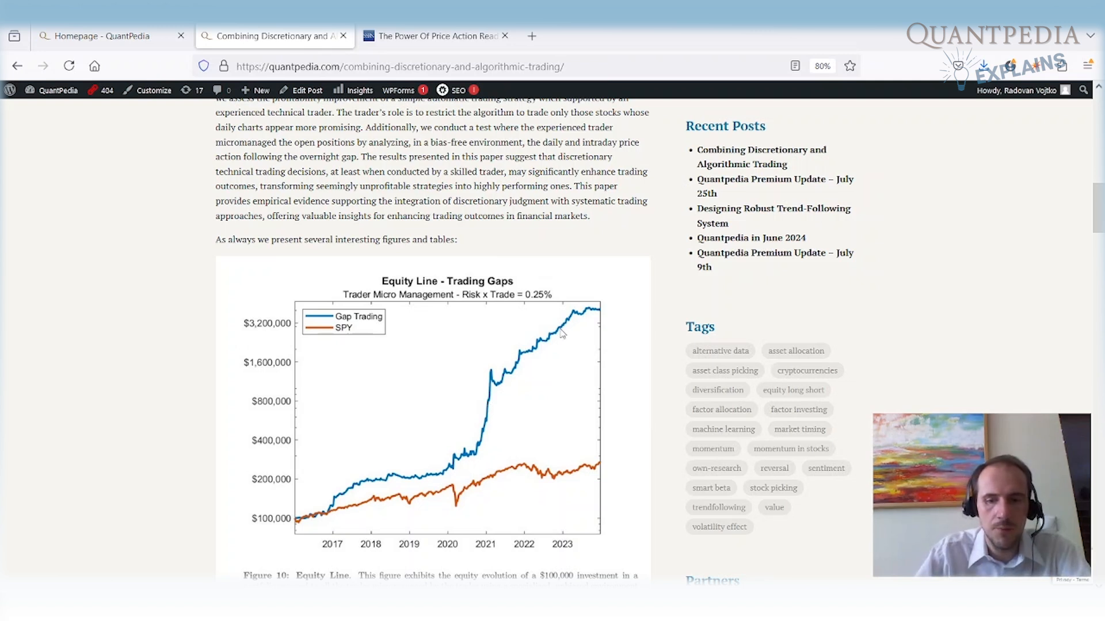
pyautogui.moveTo(335, 460)
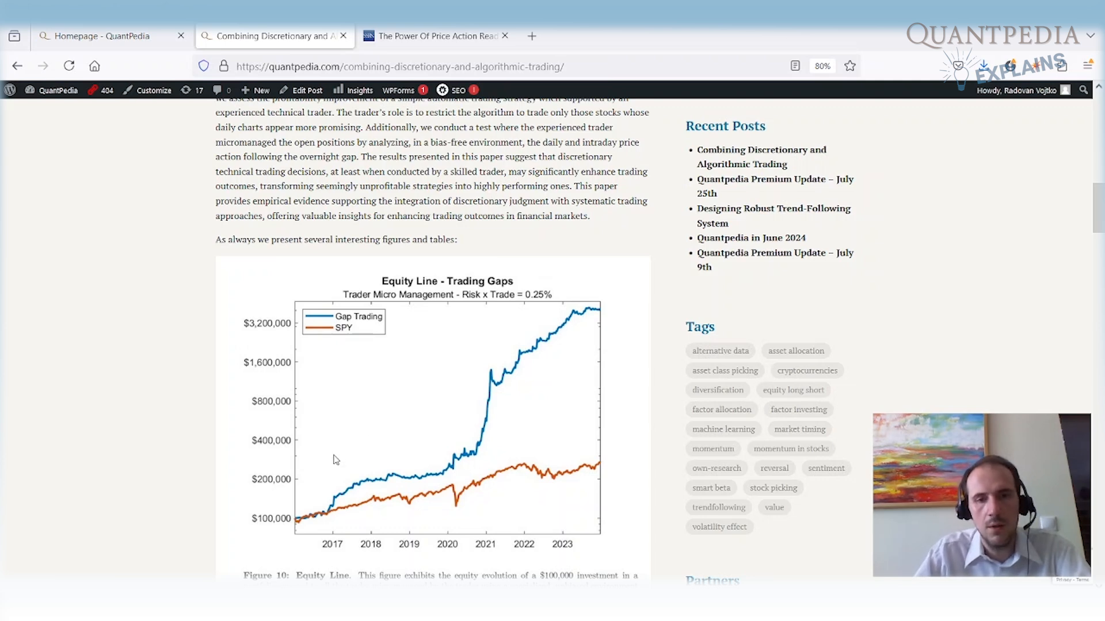
# Scroll to the closing summary line about combining human intuition with systematic trading rules
pyautogui.scroll(-3)
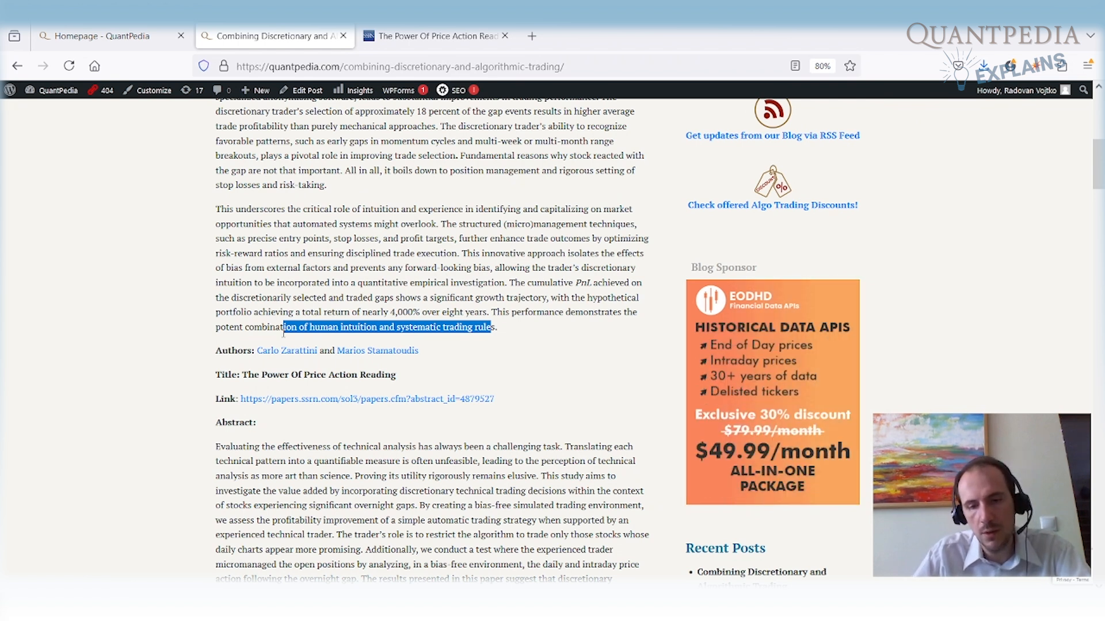
pyautogui.moveTo(148, 442)
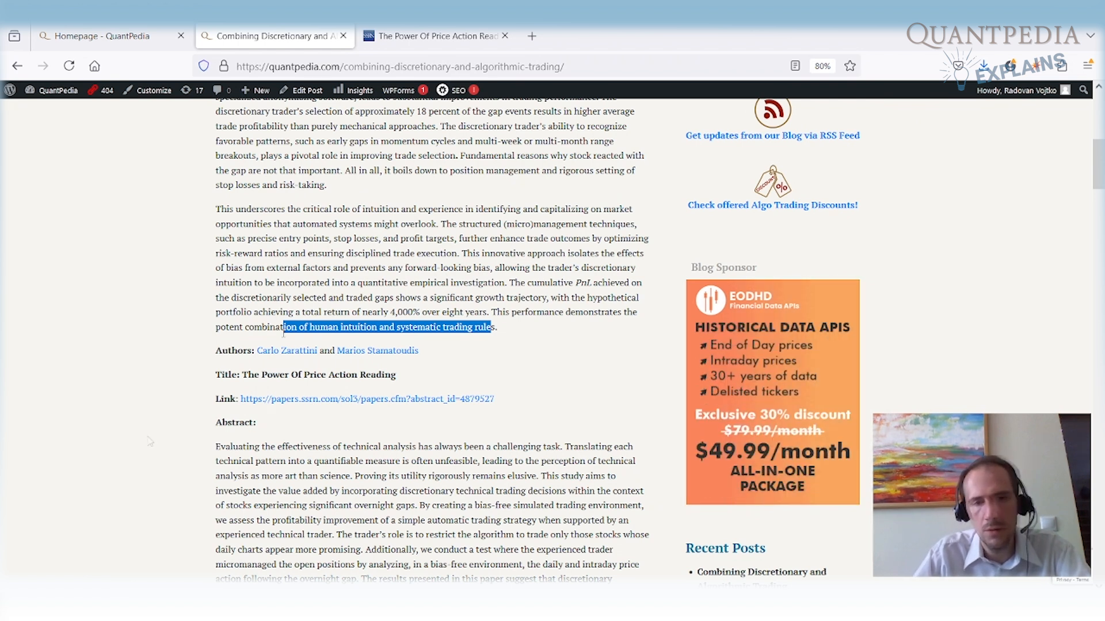
pyautogui.scroll(-3)
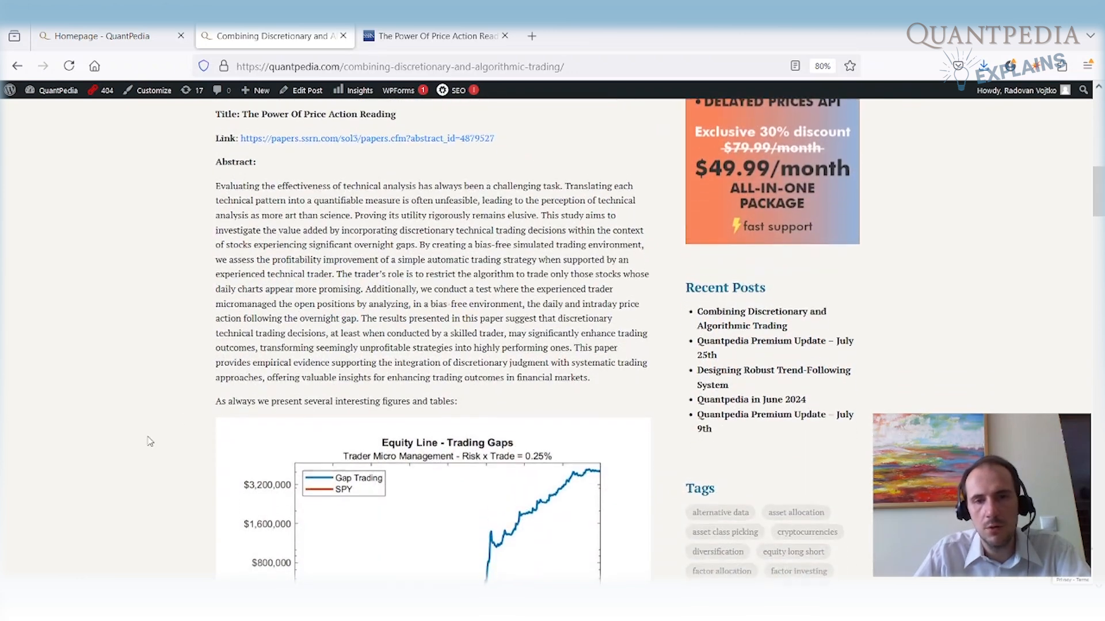
pyautogui.scroll(-3)
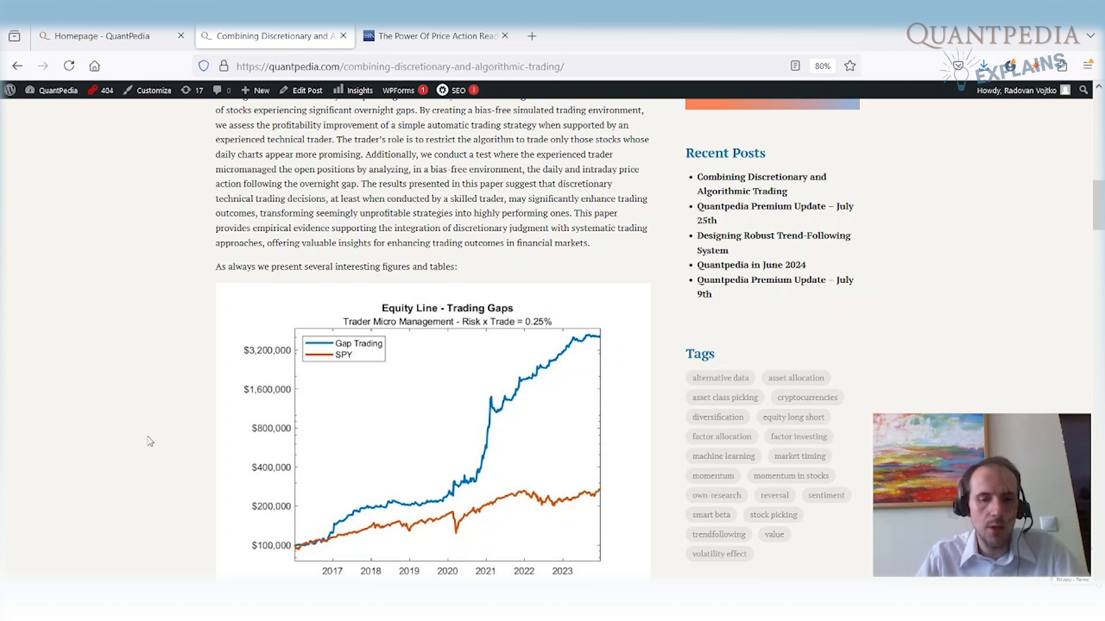
pyautogui.scroll(3)
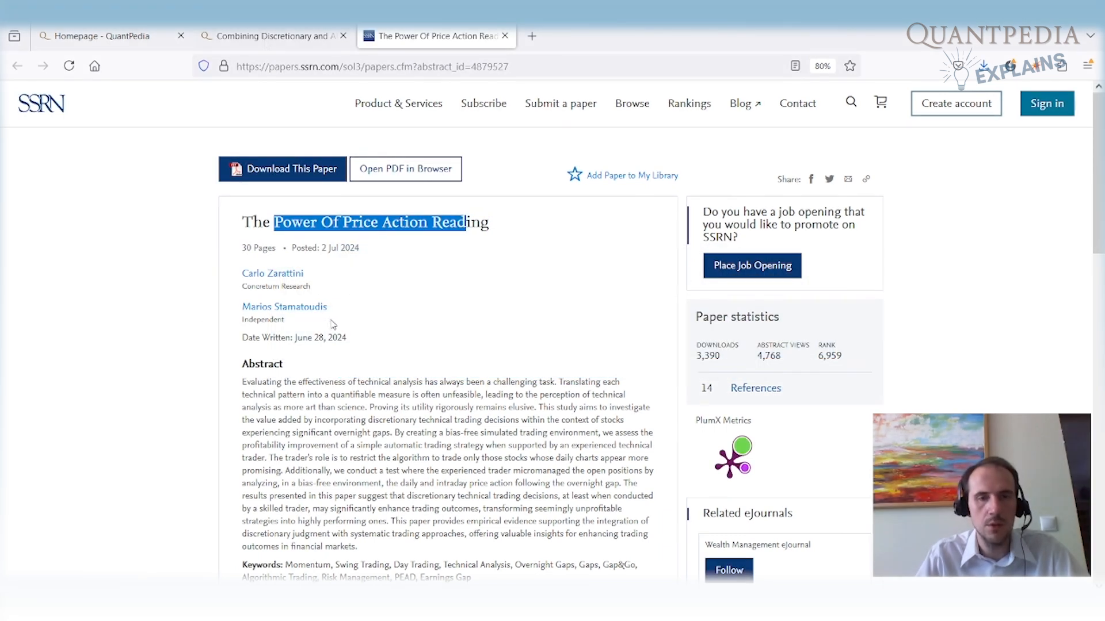
pyautogui.click(273, 36)
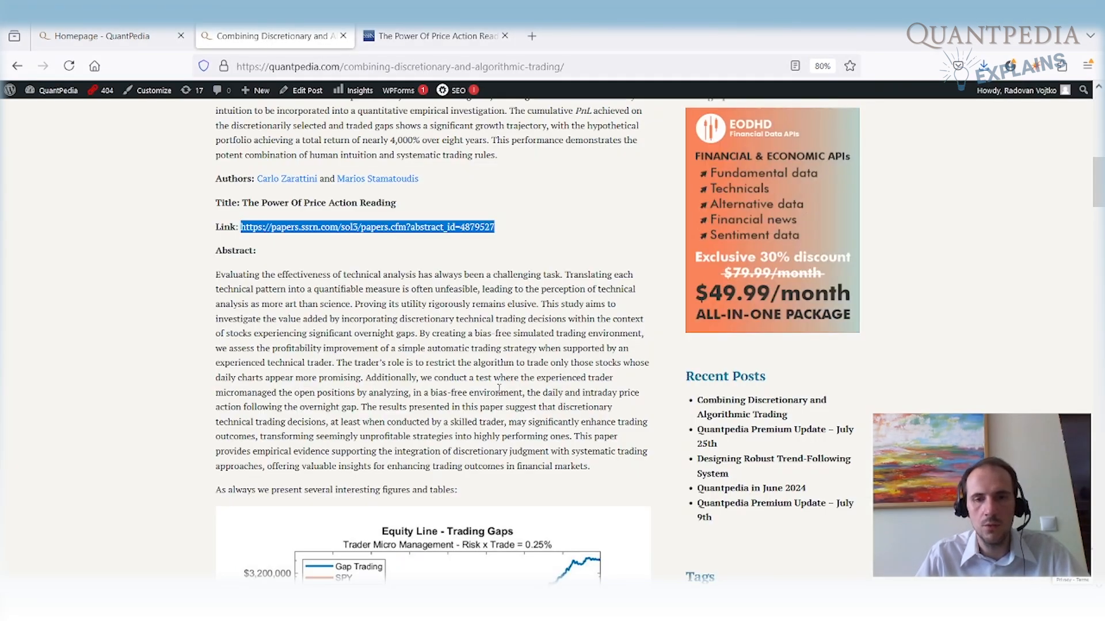
# Scroll past the abstract to the Equity Line – Trading Gaps chart and Figure 10's $100,000 caption
pyautogui.scroll(-3)
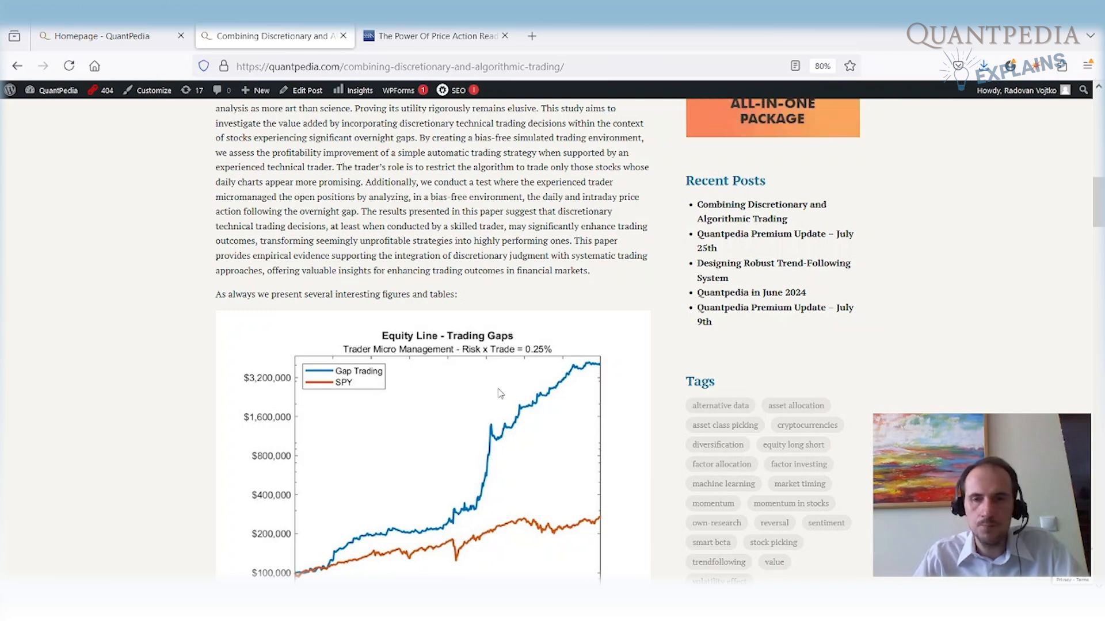
pyautogui.scroll(-3)
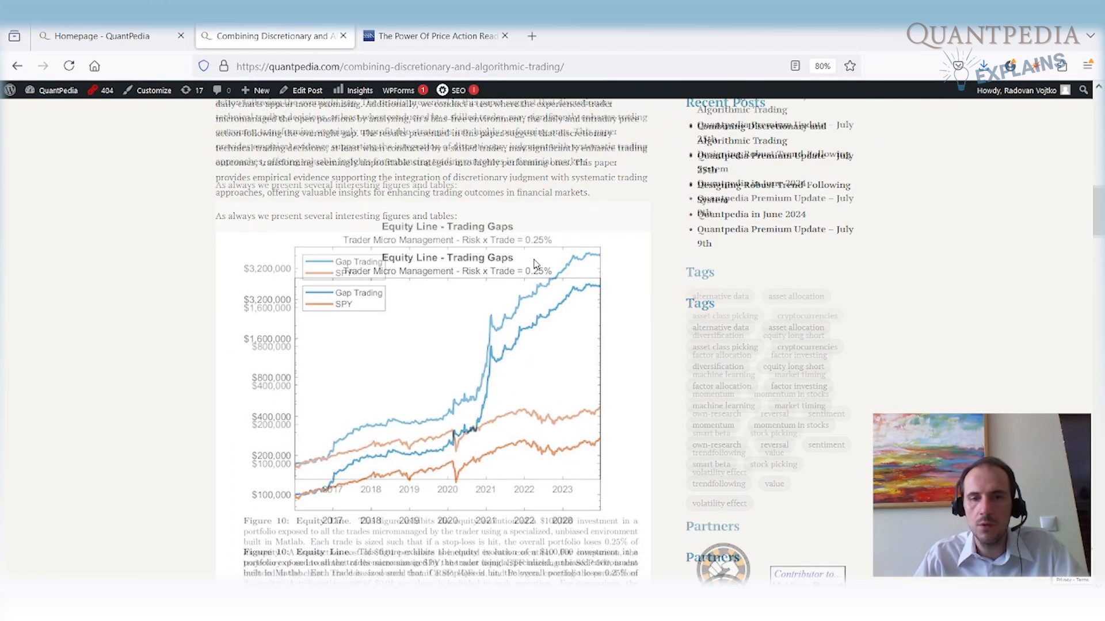
pyautogui.scroll(-3)
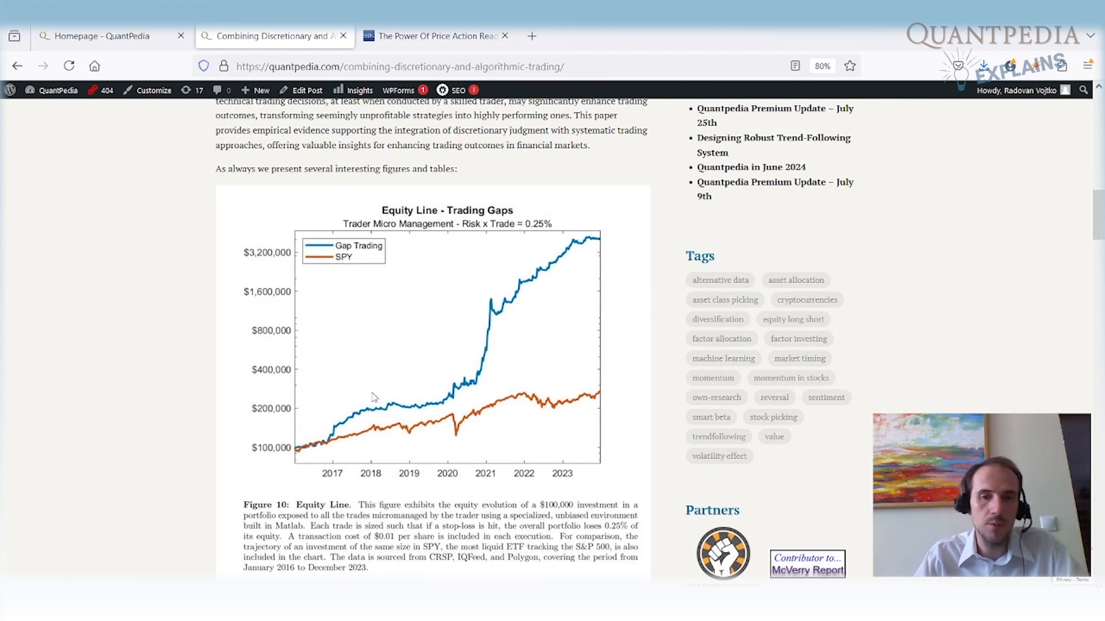
pyautogui.moveTo(395, 406)
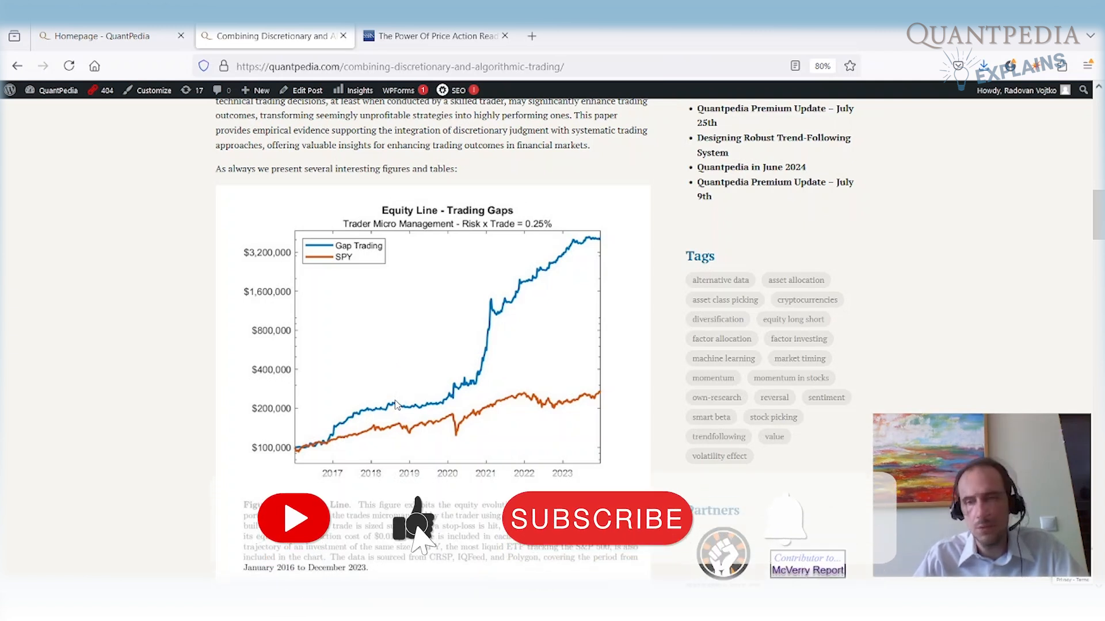
# Return to the top of the post showing its title, tags and opening paragraphs
pyautogui.click(596, 520)
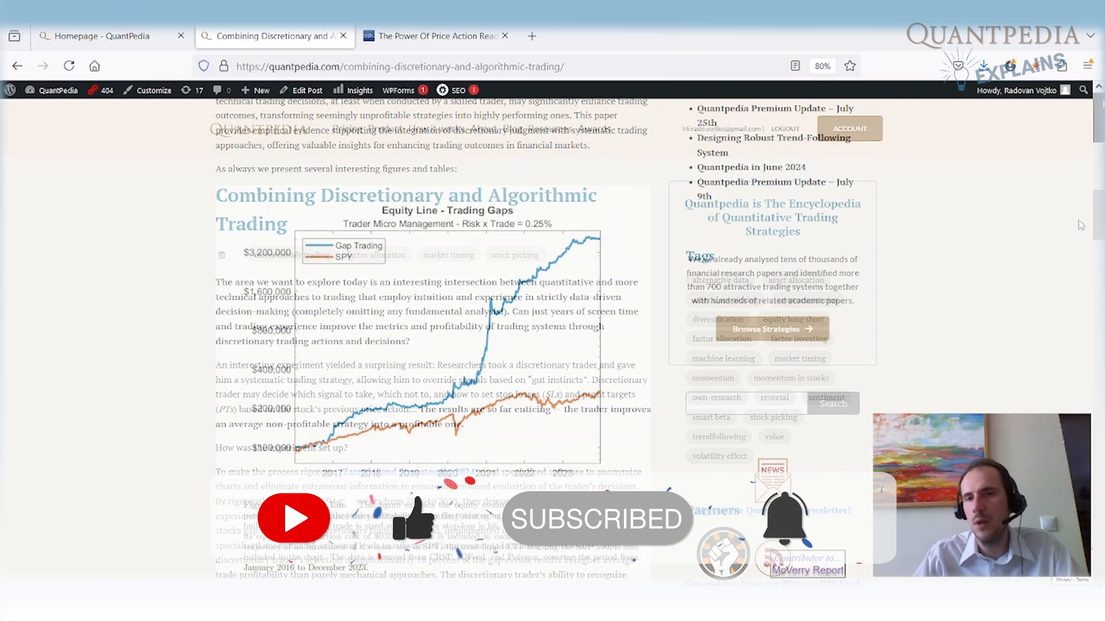
pyautogui.scroll(3)
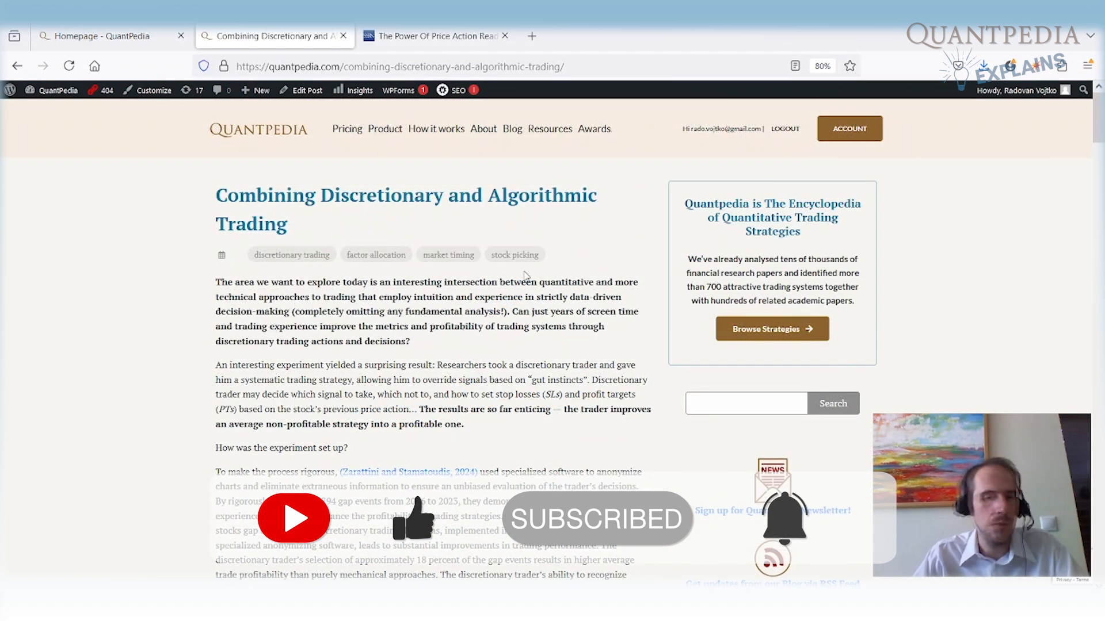